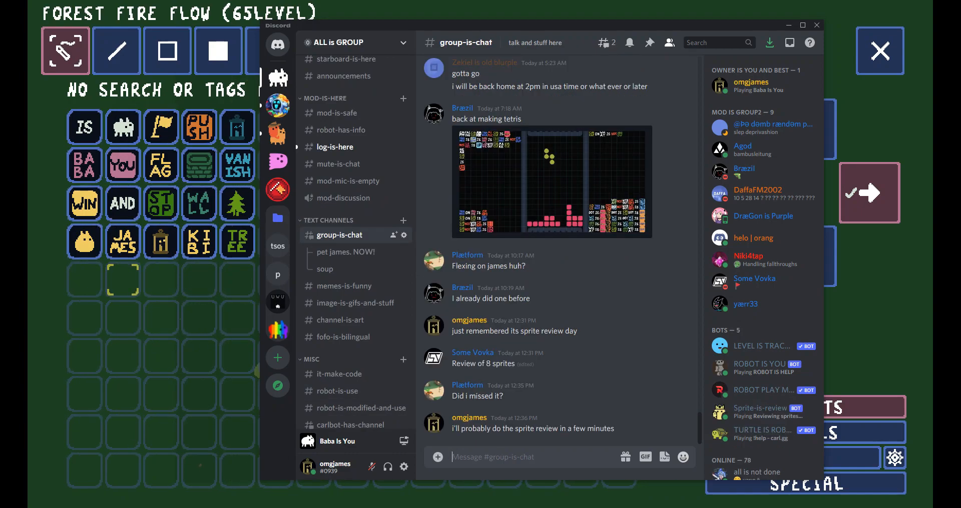
Post "ok it be time" in group-is-chat.
text(ok it)
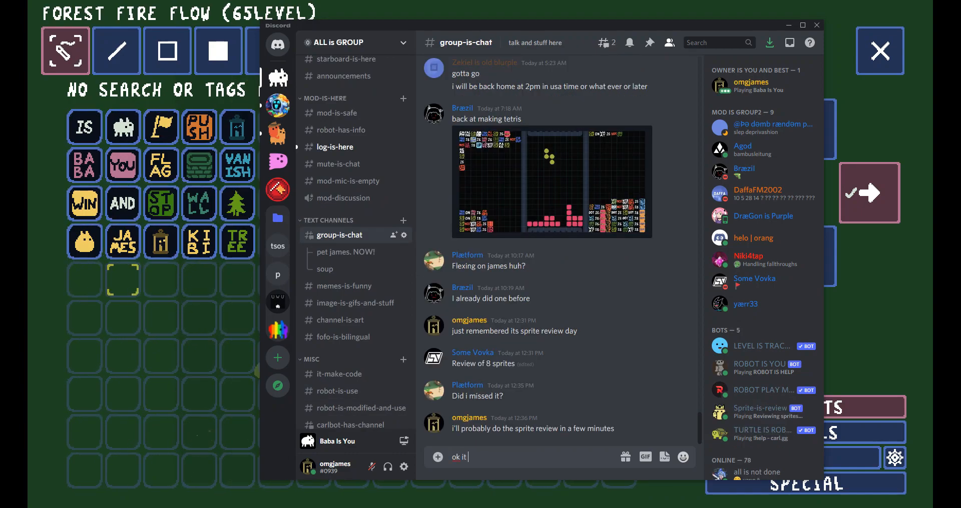
key(enter)
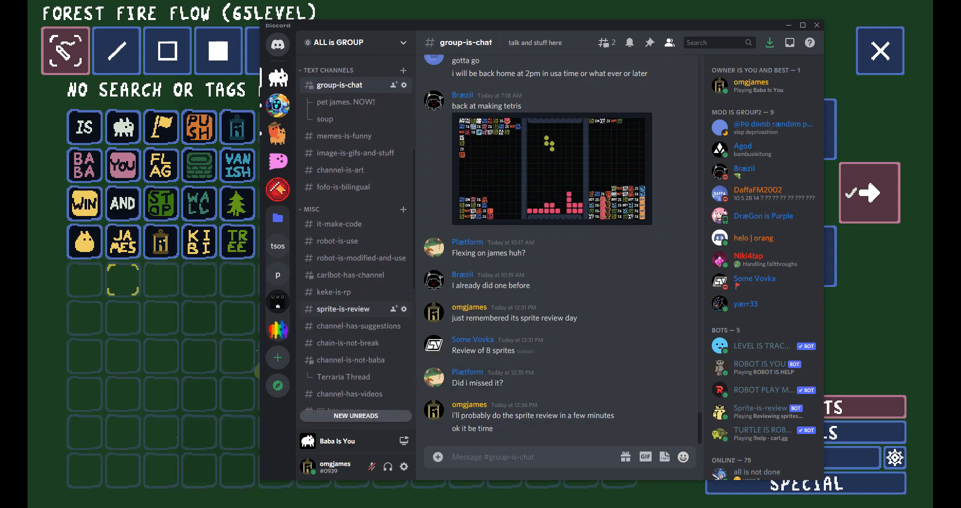
Open #sprite-is-review and scroll through the bot's recent sprite submissions.
click(343, 309)
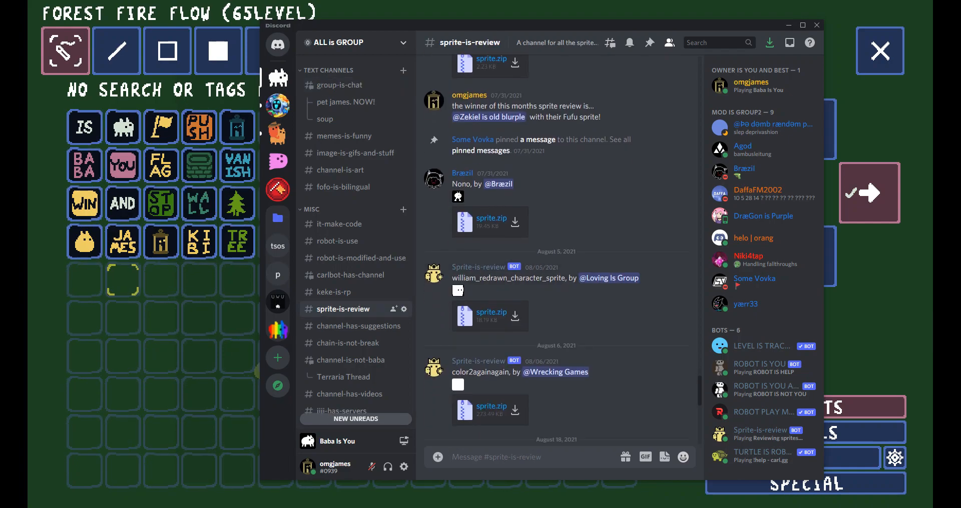
scroll(down, 3)
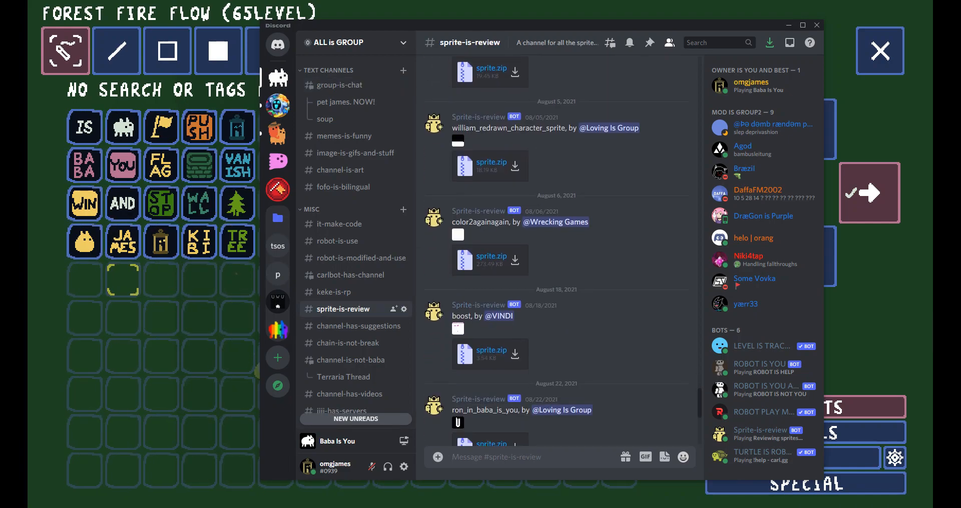
scroll(down, 3)
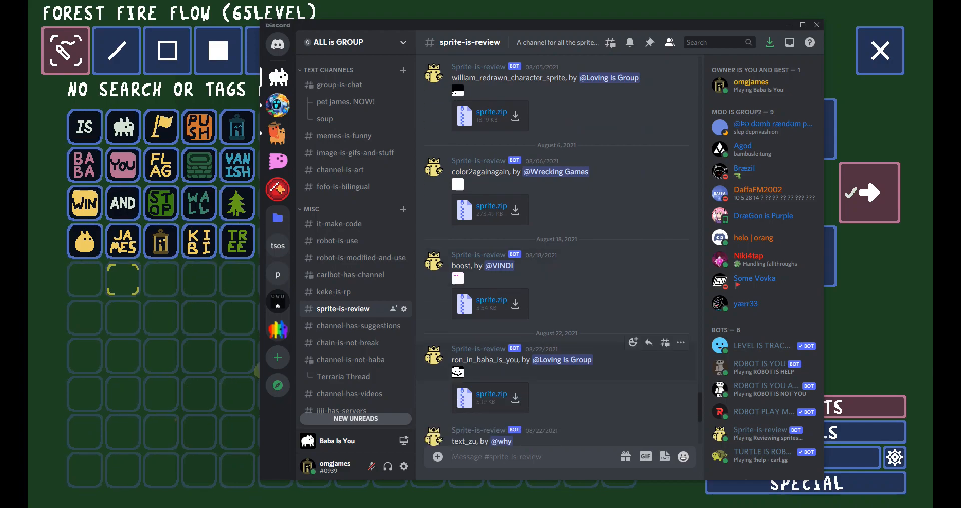
scroll(down, 3)
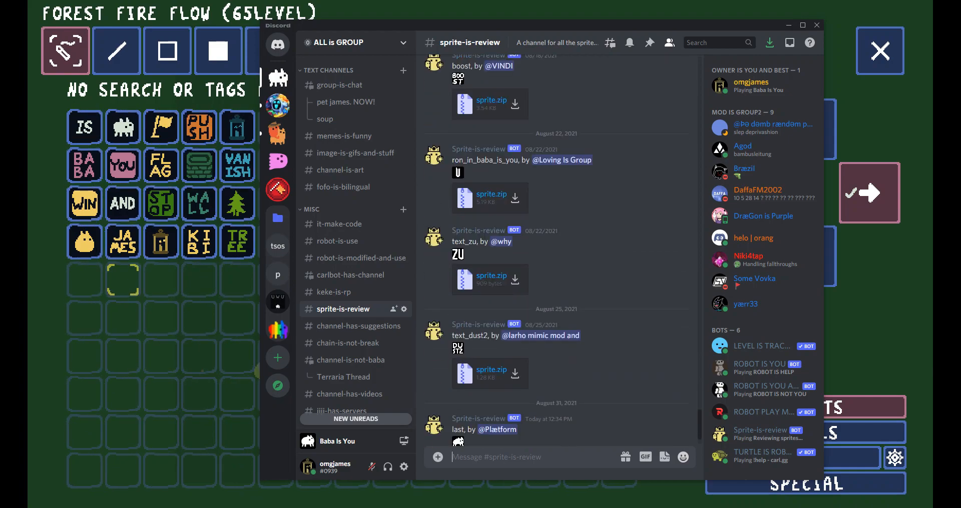
scroll(down, 3)
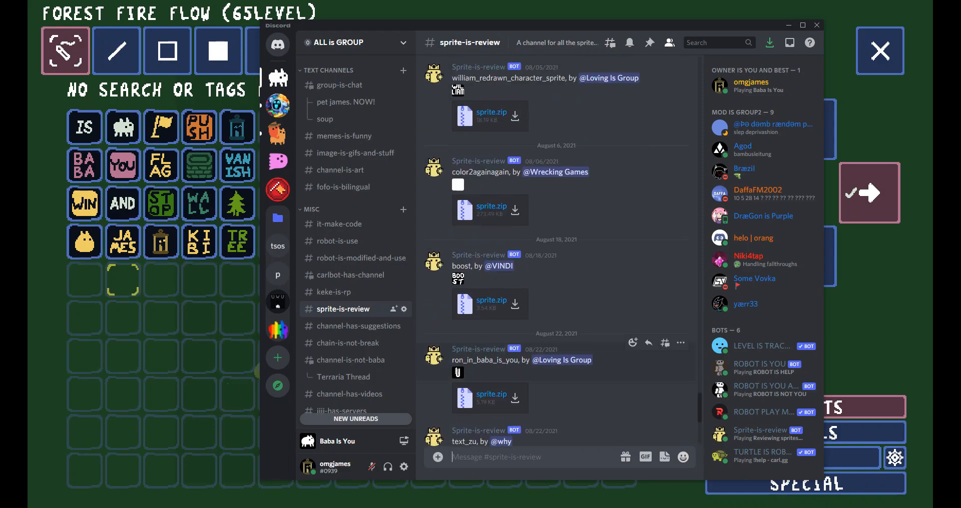
scroll(up, 3)
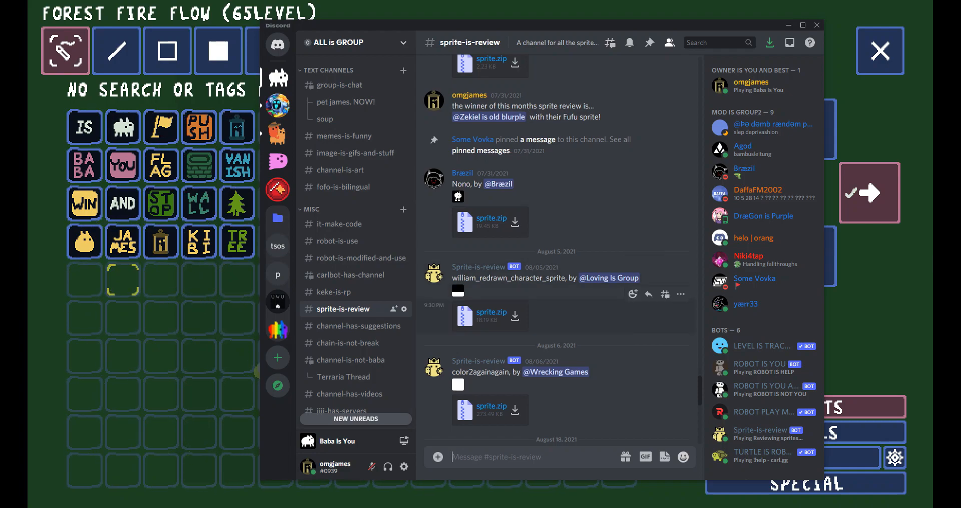
scroll(down, 3)
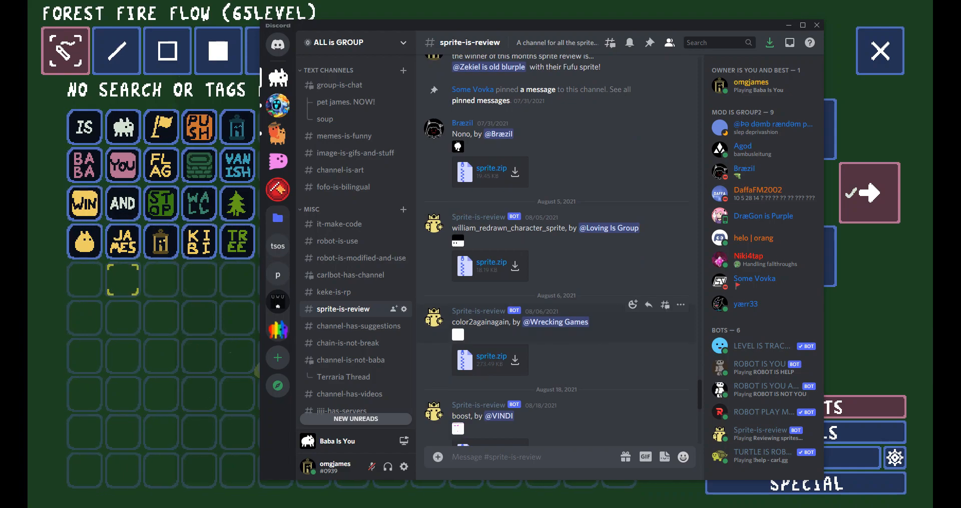
scroll(down, 3)
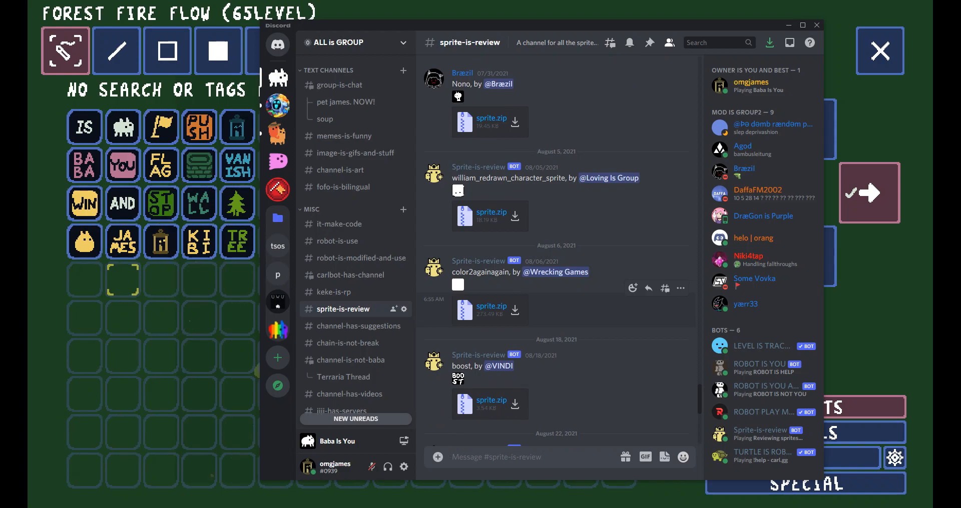
scroll(down, 3)
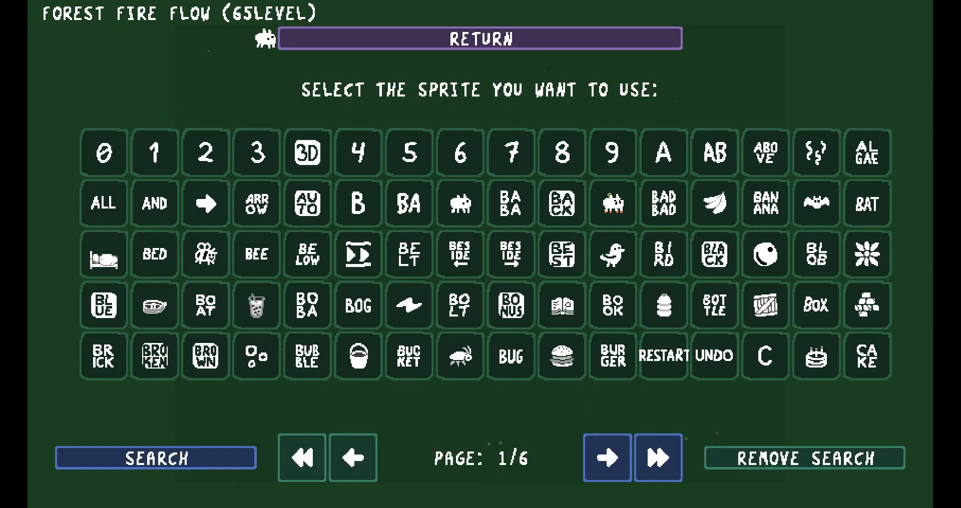
Jump to the last page of the Baba Is You sprite picker.
click(658, 458)
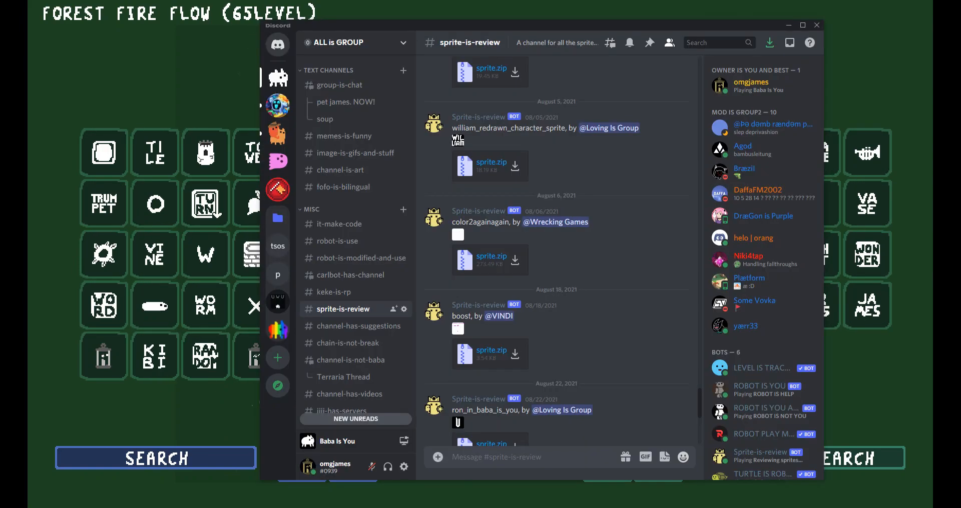
scroll(down, 3)
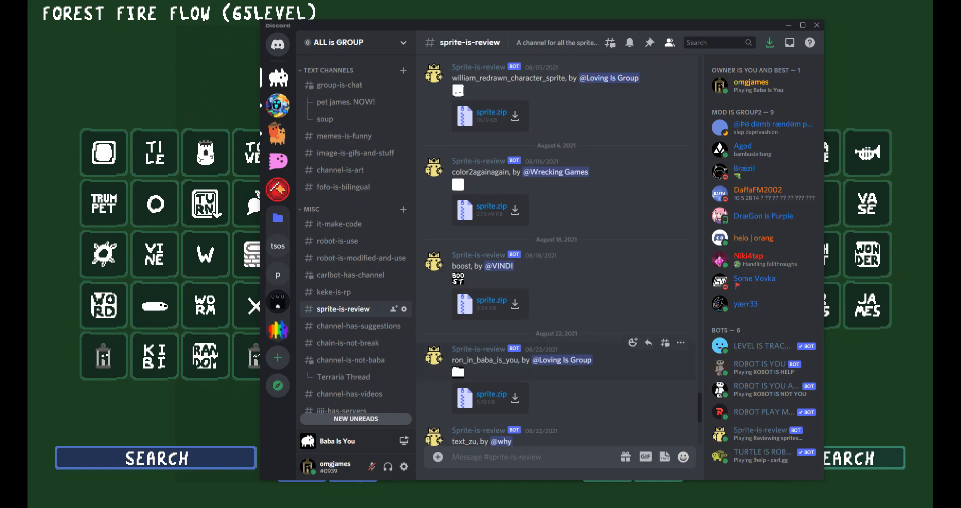
scroll(down, 3)
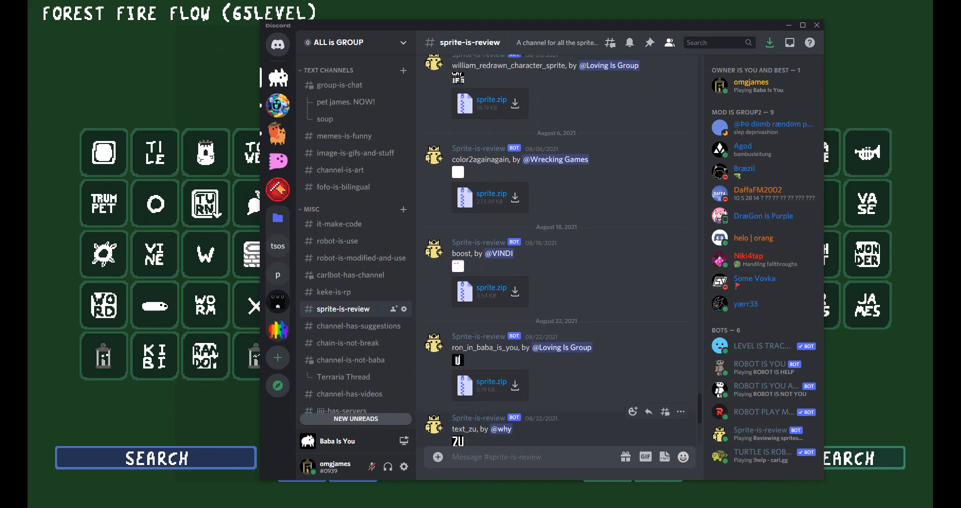
scroll(down, 3)
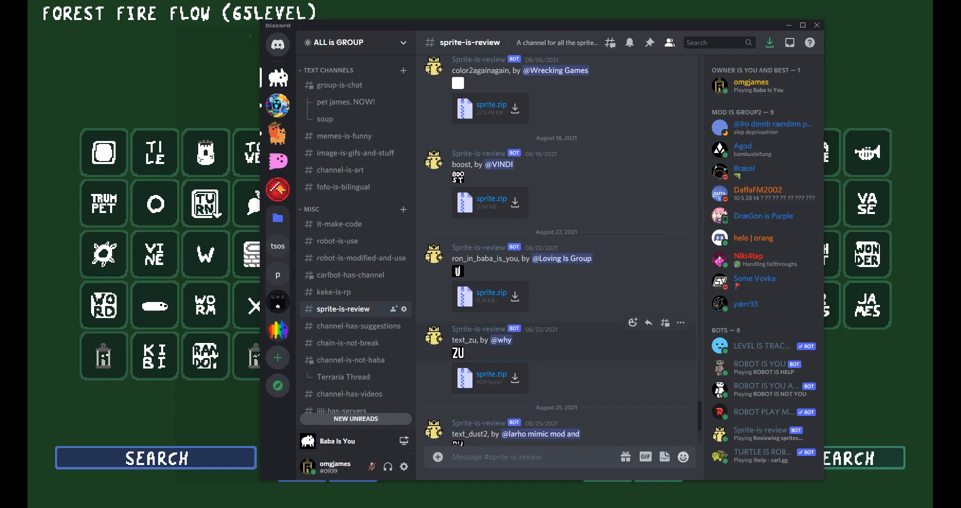
scroll(down, 3)
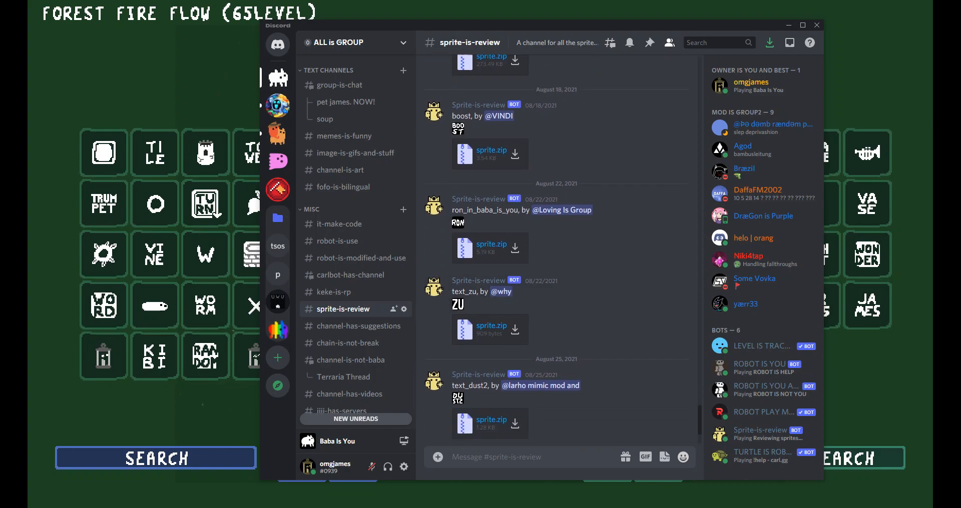
scroll(down, 3)
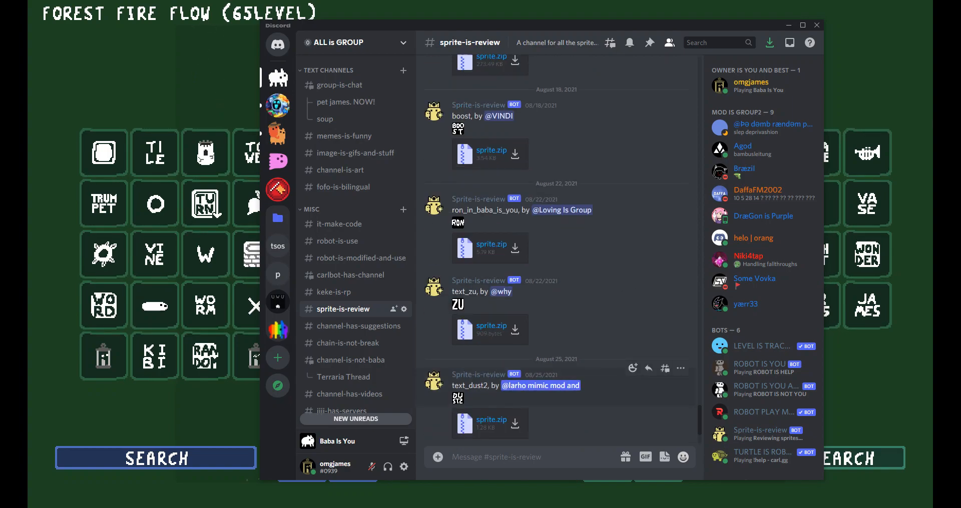
scroll(down, 3)
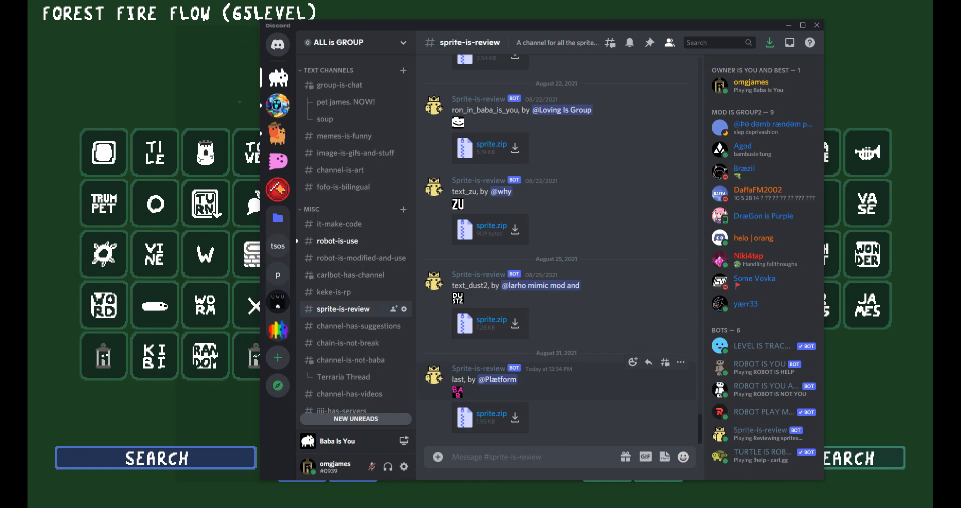
scroll(down, 3)
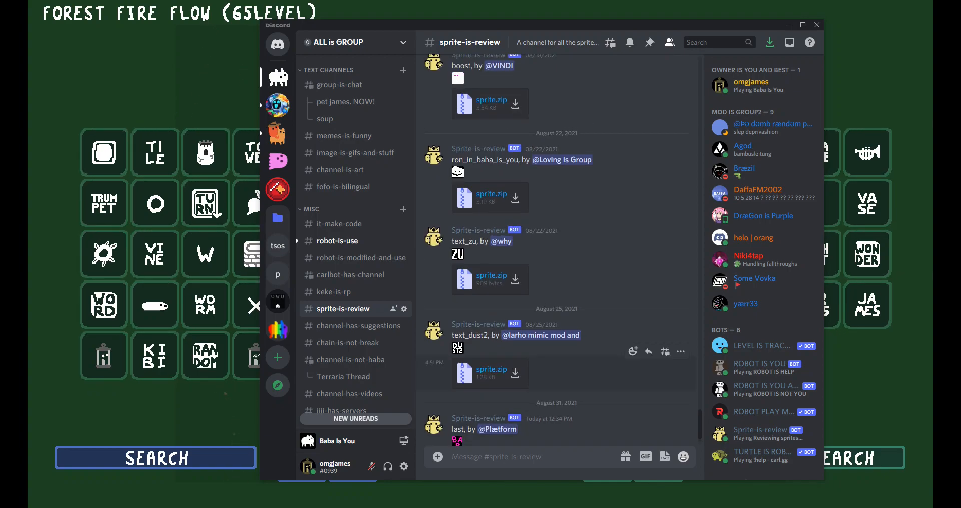
scroll(up, 3)
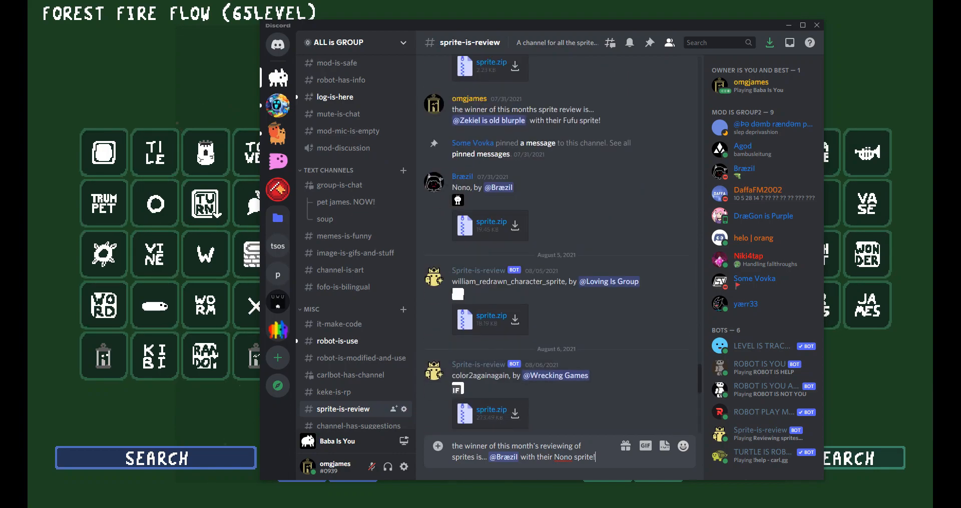
Post the announcement naming Bræzil's Nono sprite as this month's winner.
scroll(down, 3)
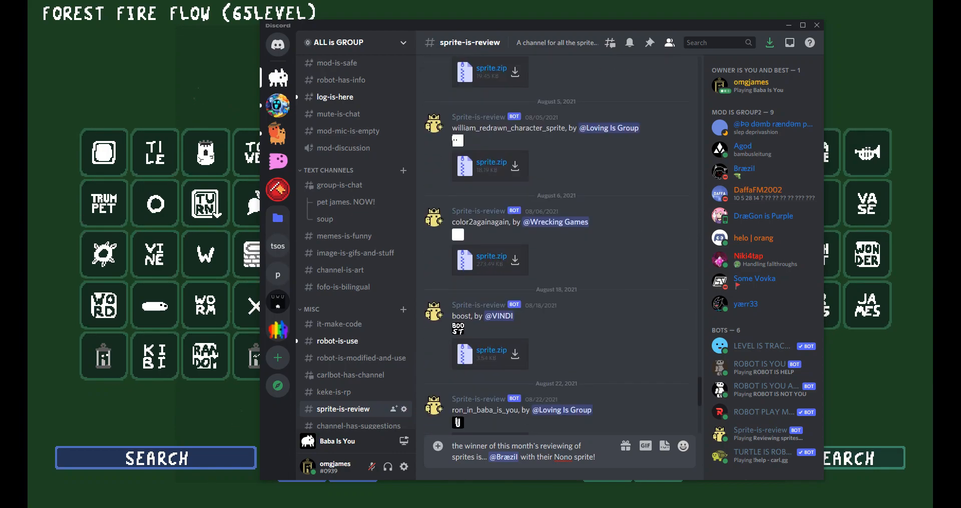
scroll(down, 3)
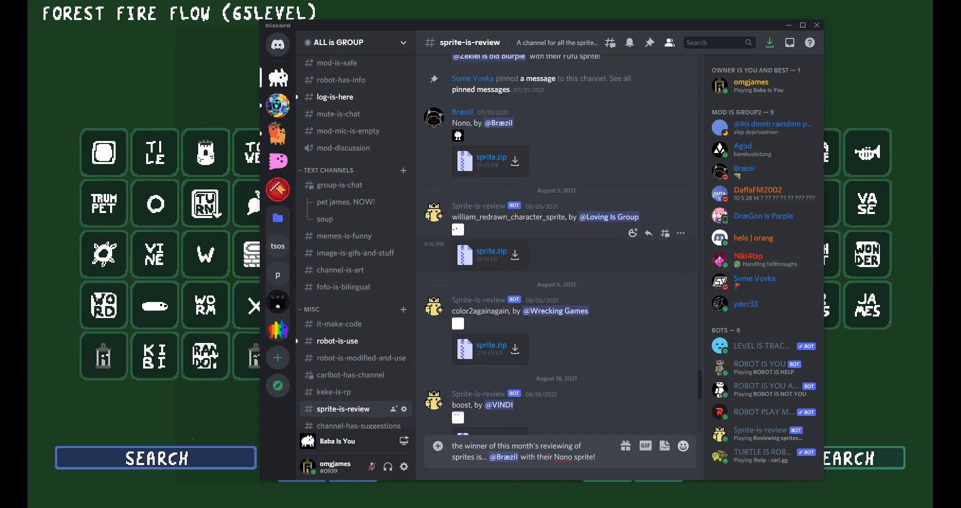
scroll(down, 3)
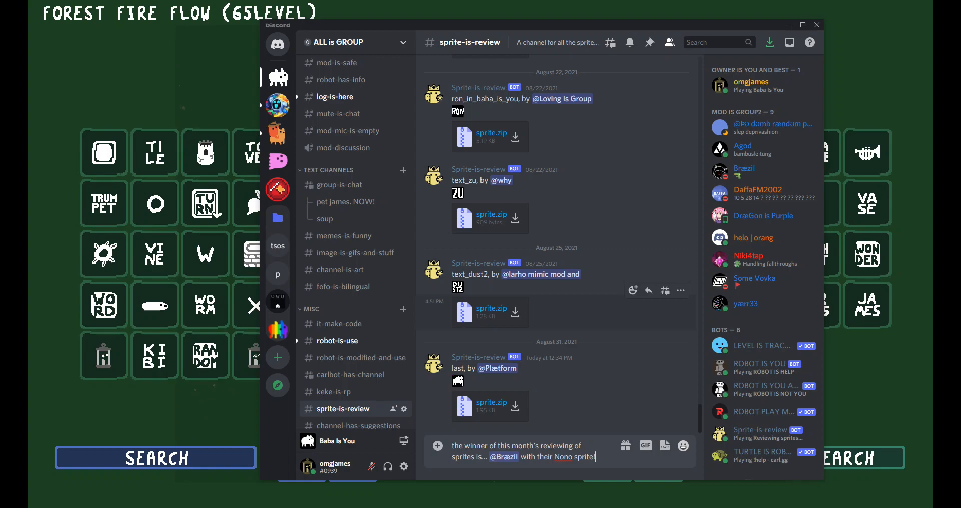
key(Enter)
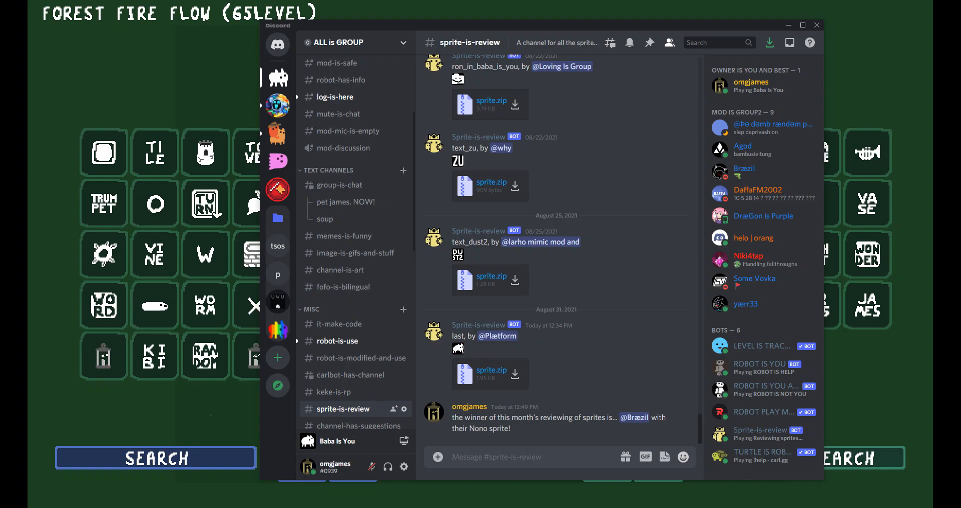
Switch back to #group-is-chat and scroll through its messages.
scroll(down, 3)
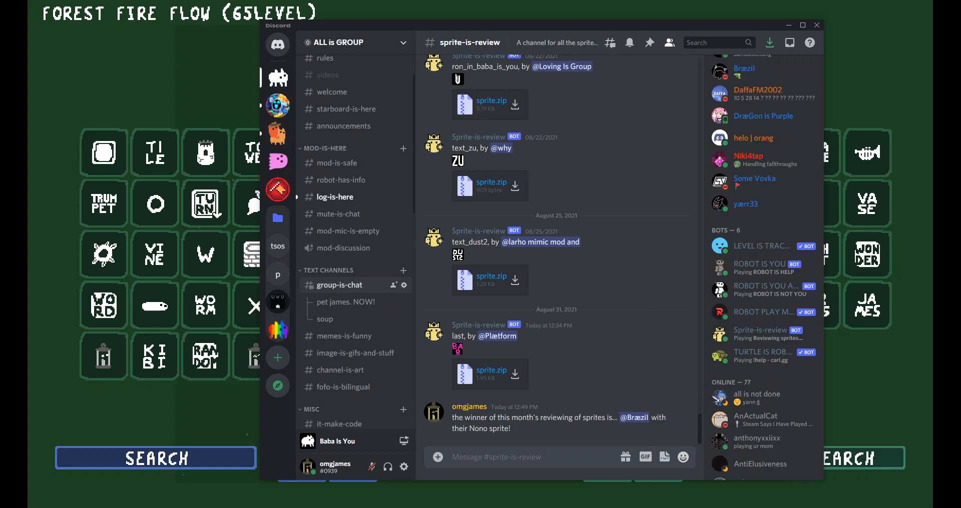
click(338, 285)
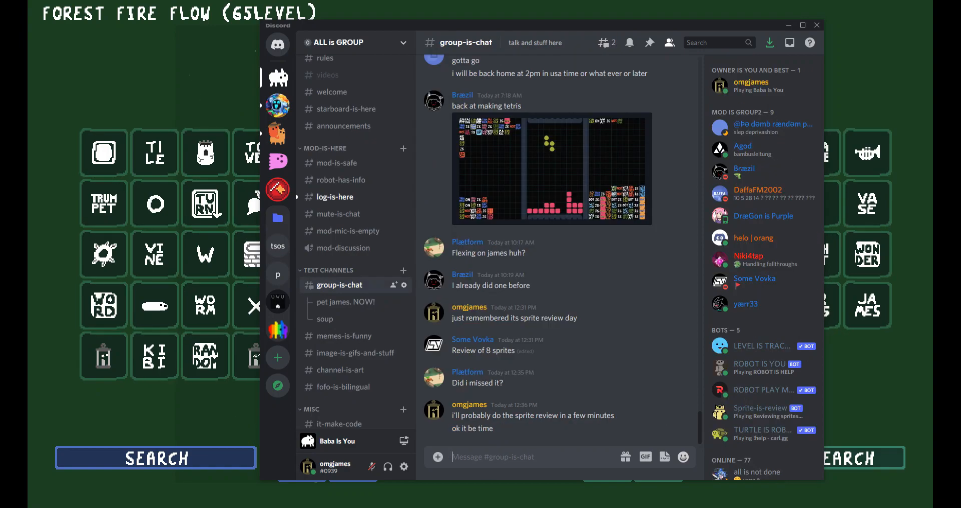
scroll(down, 3)
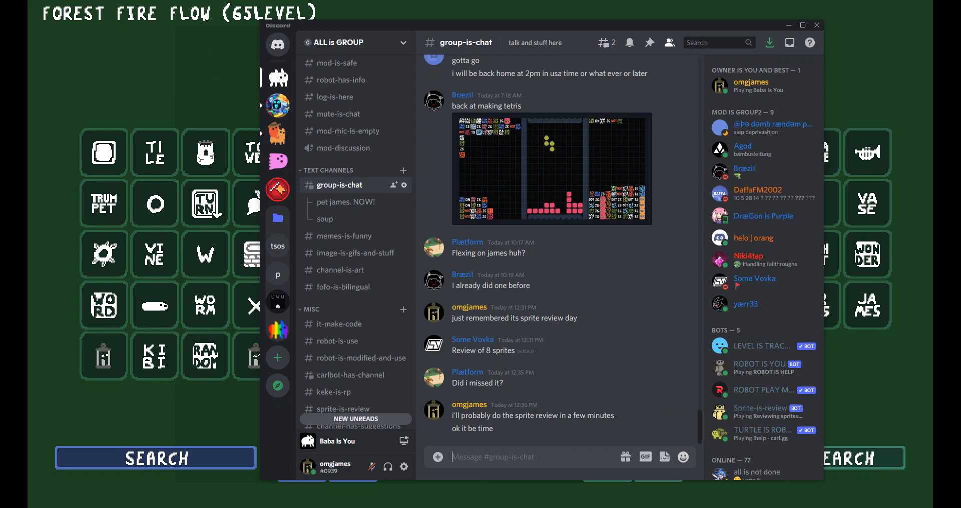
scroll(down, 3)
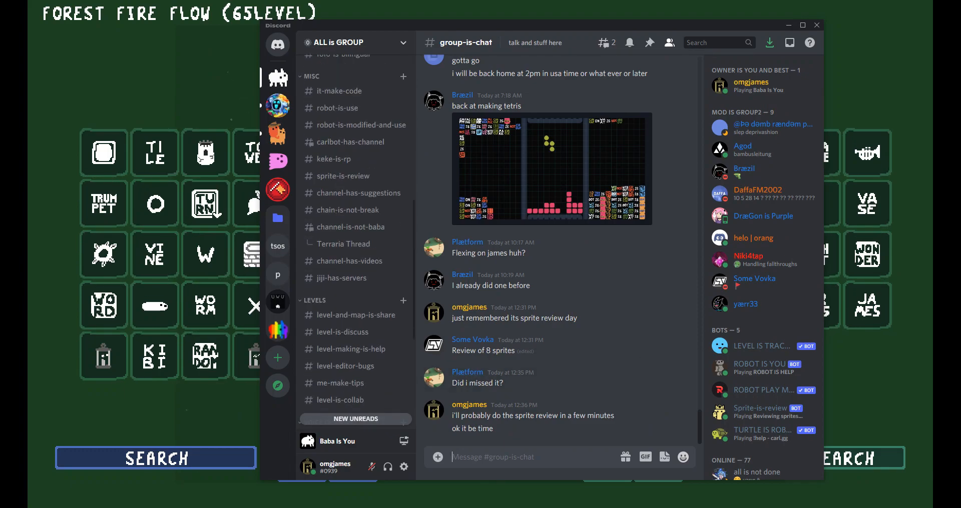